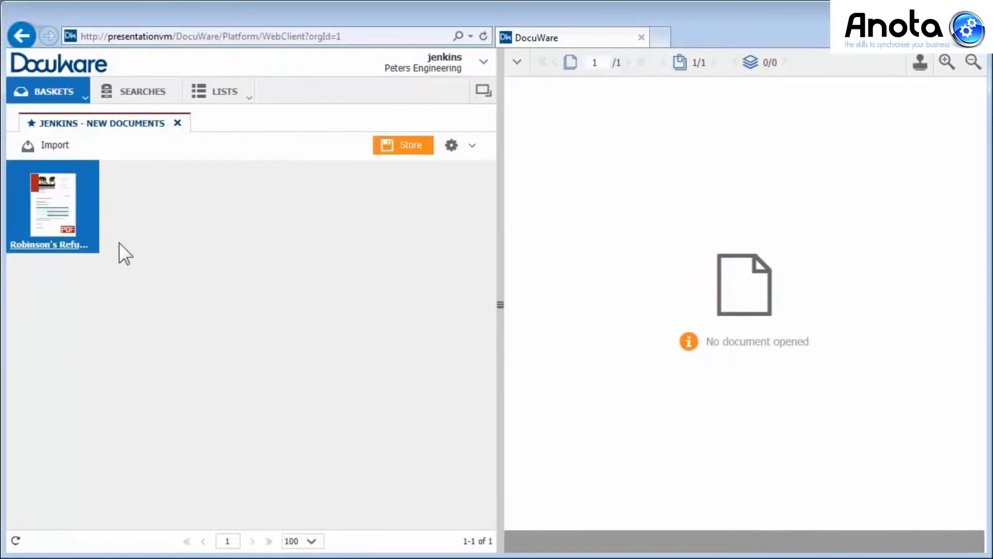
mouse_move(411, 146)
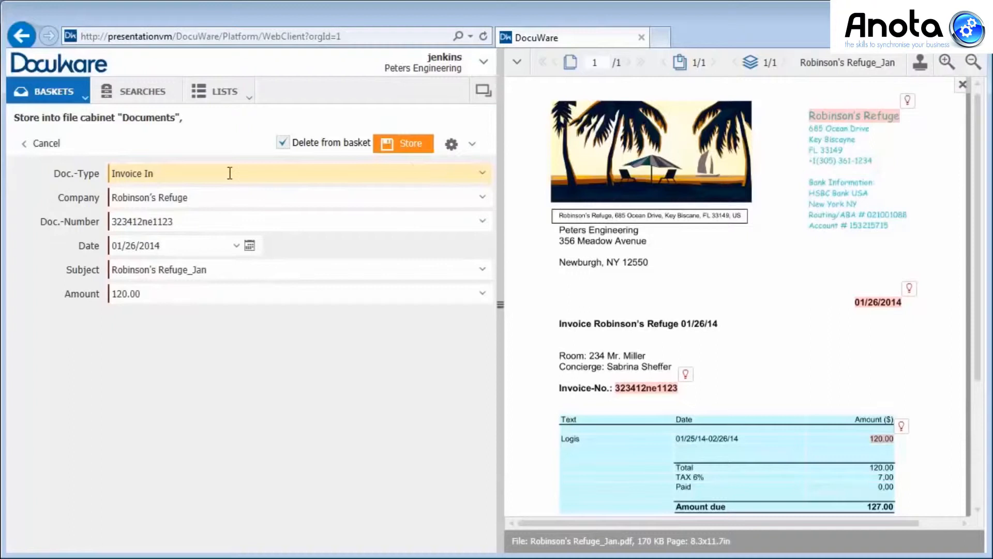
Accept the suggested invoice date value in the store form's Date field.
left_click(253, 172)
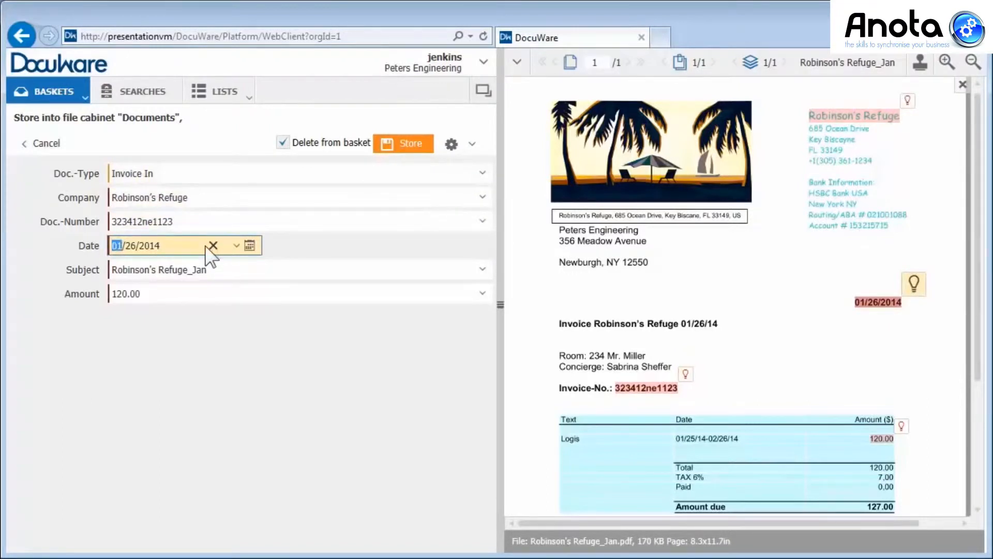
Set the subject to 'Invoice Robinson's Refuge 01/26/14' and the amount to the 127.00 amount due.
left_click(228, 269)
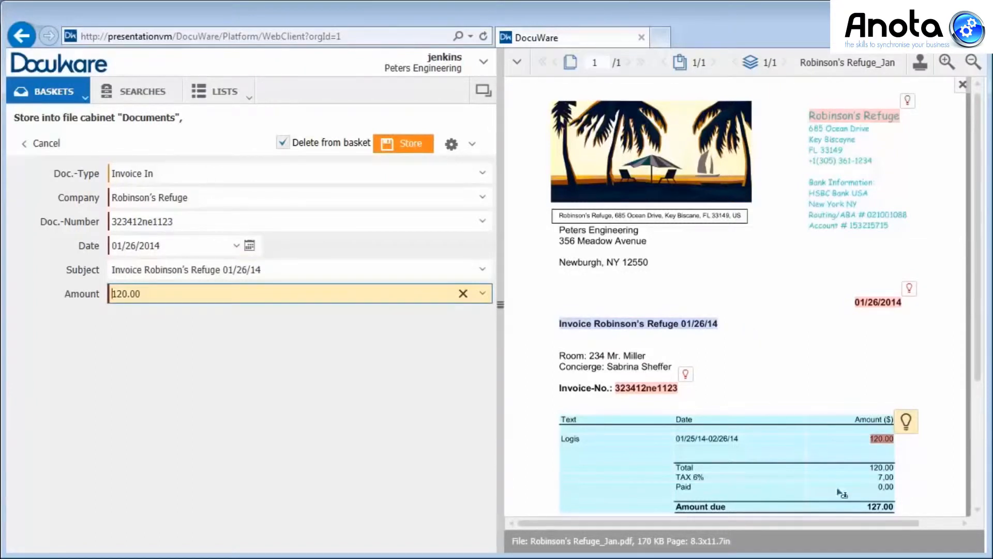
left_click(879, 506)
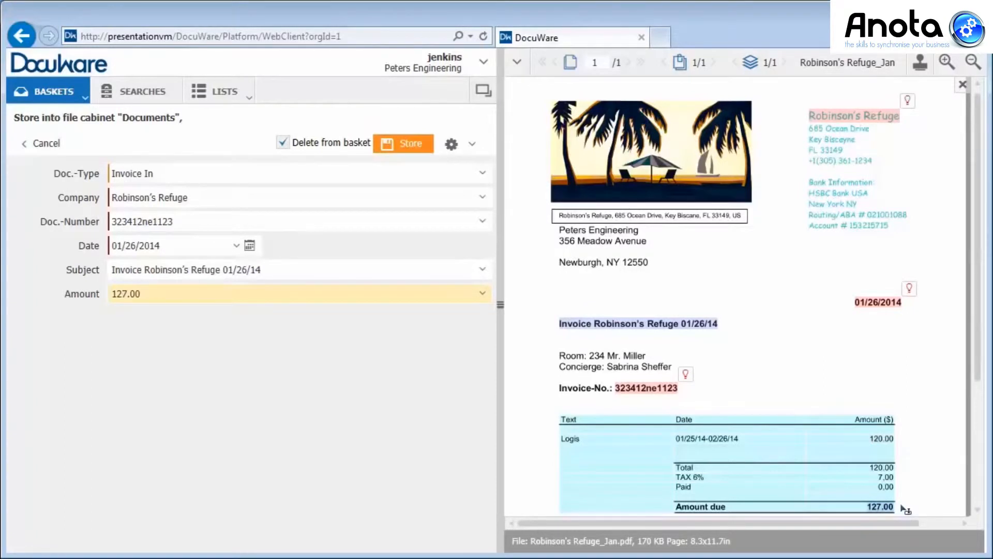
mouse_move(406, 170)
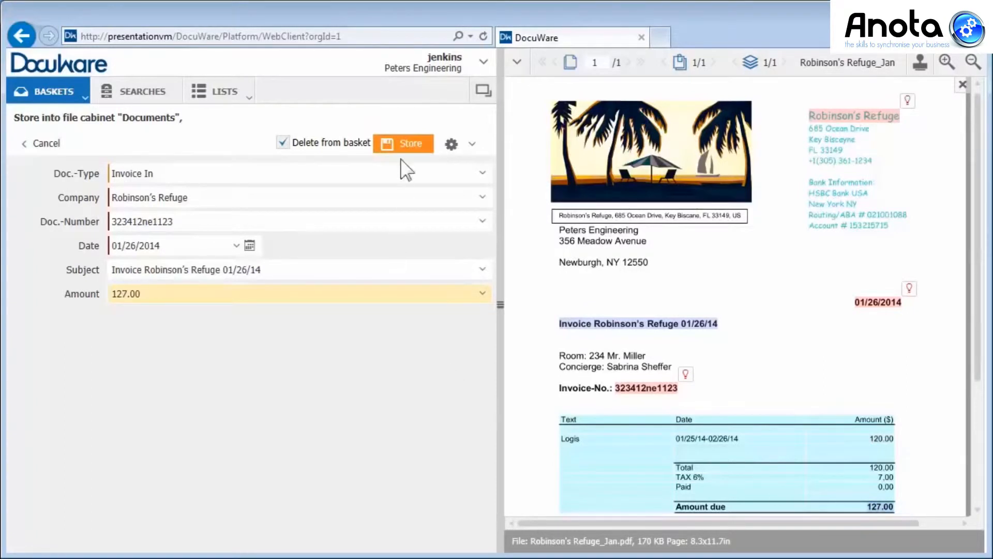
Store the January invoice with its index values, returning to the new-documents basket.
left_click(402, 143)
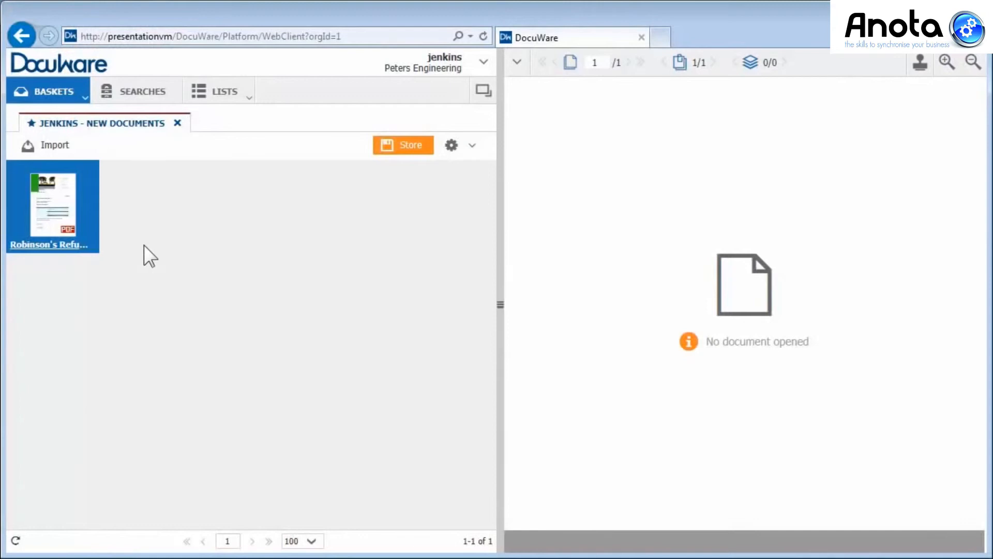
mouse_move(412, 145)
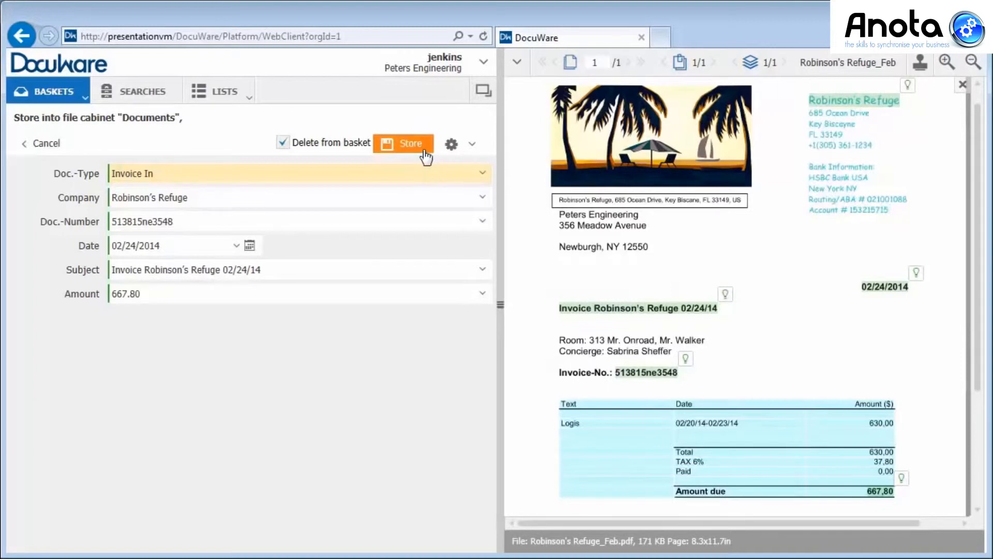
Store the February Robinson's Refuge invoice with its suggested index values.
left_click(404, 143)
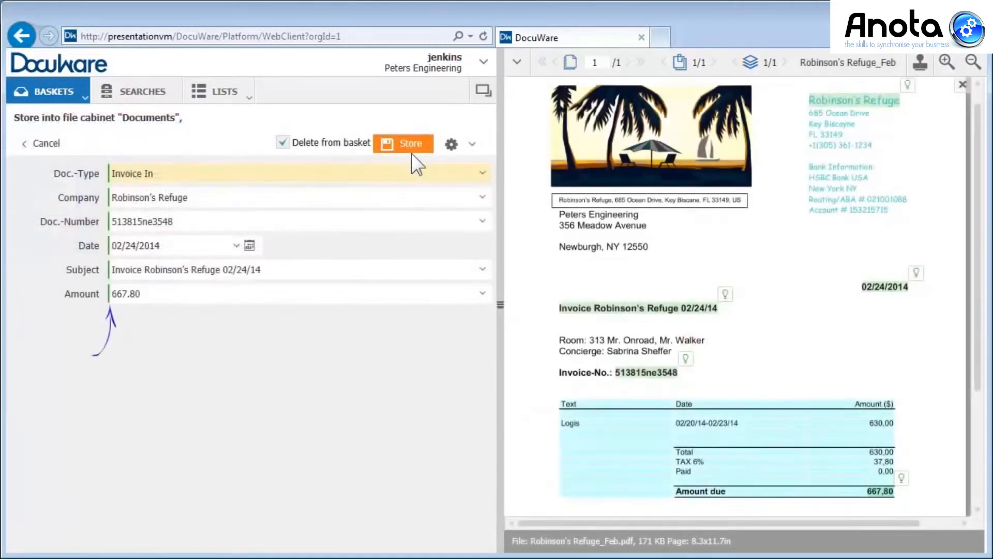
left_click(402, 143)
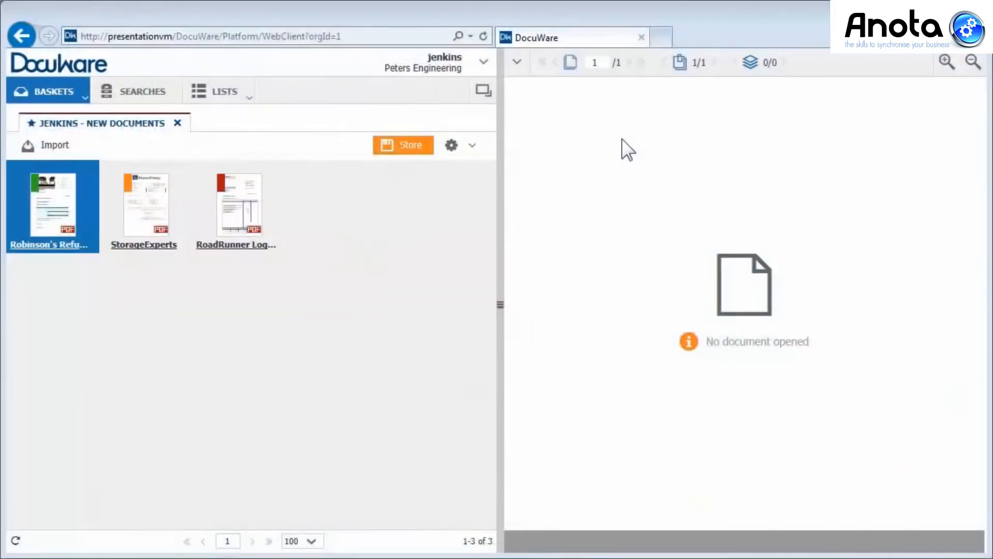
Show the new-documents basket's Intelligent Indexing settings in Configurations via the user menu.
left_click(484, 66)
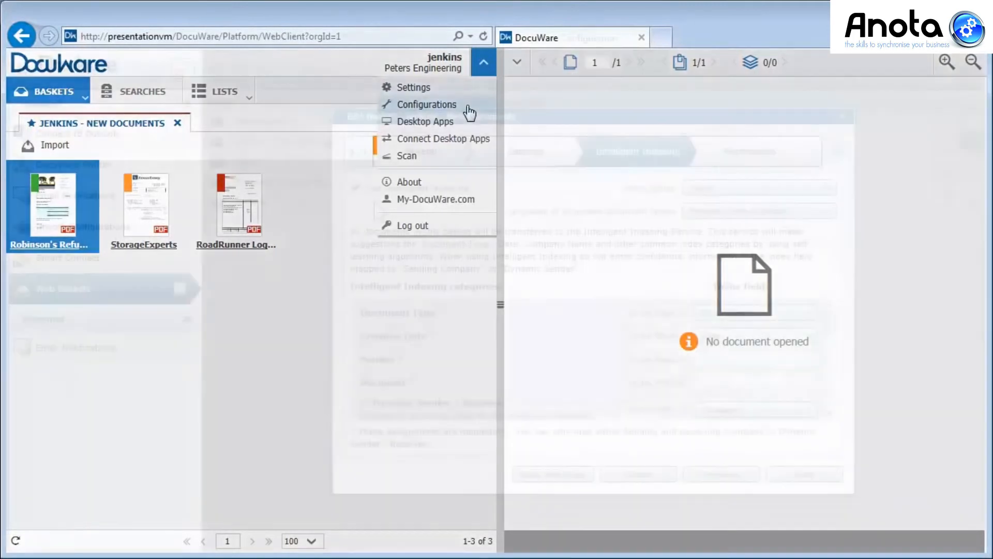
left_click(428, 105)
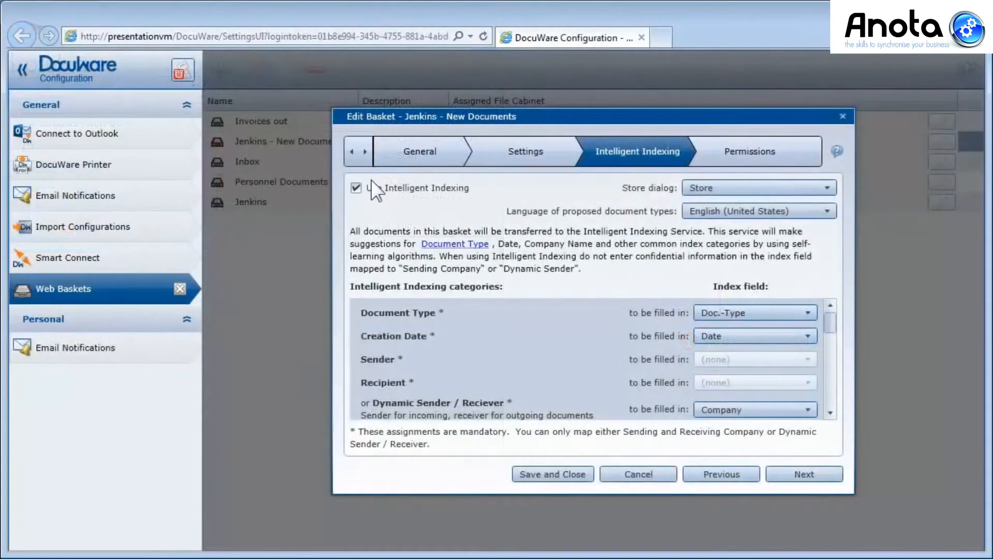